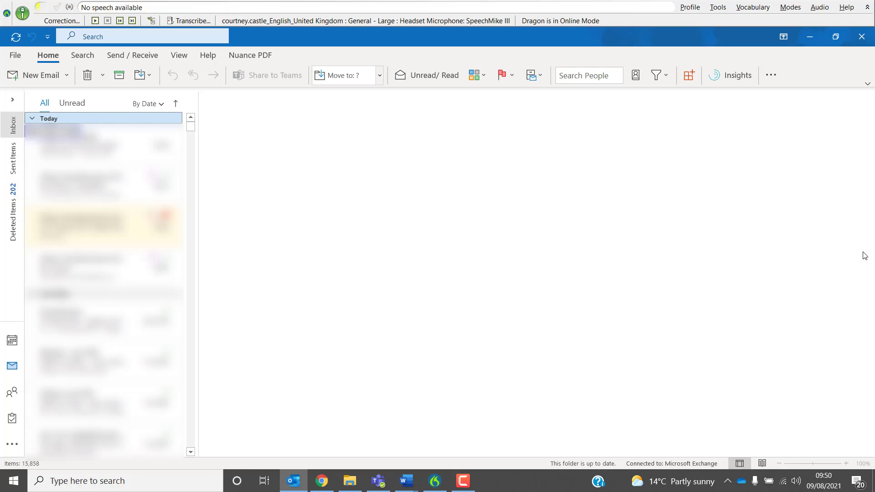
left_click(36, 74)
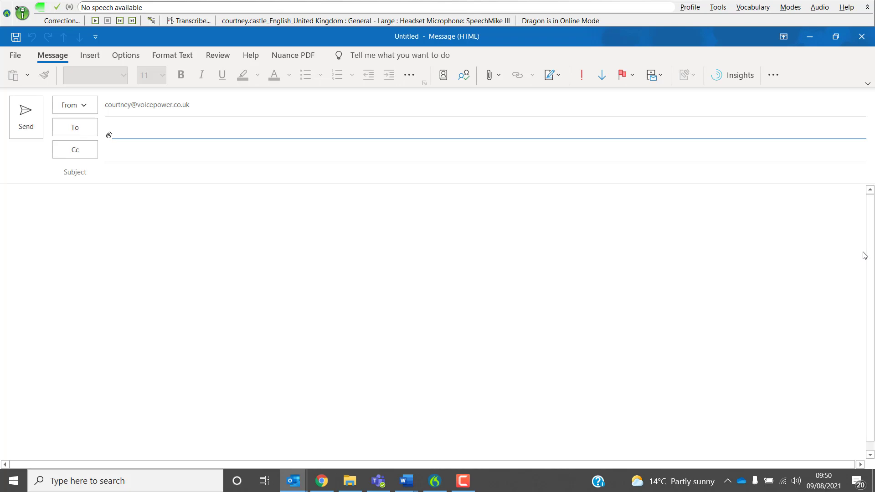
type("Courtney Castle")
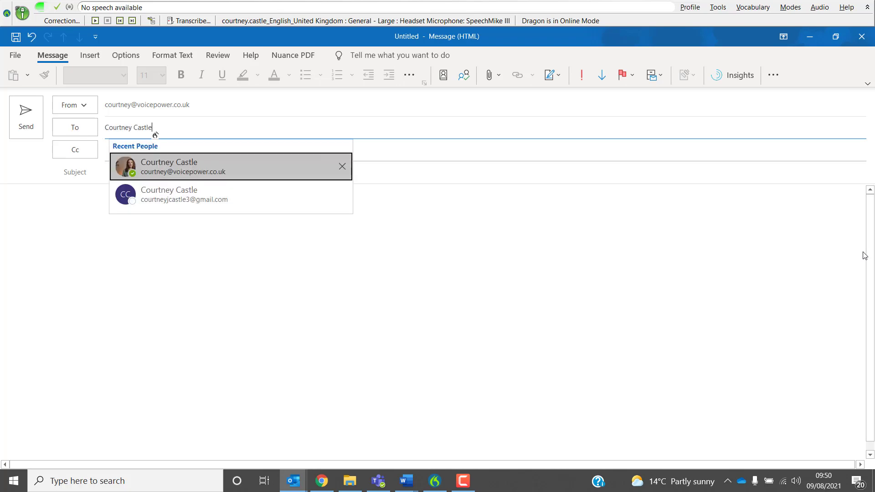
left_click(170, 166)
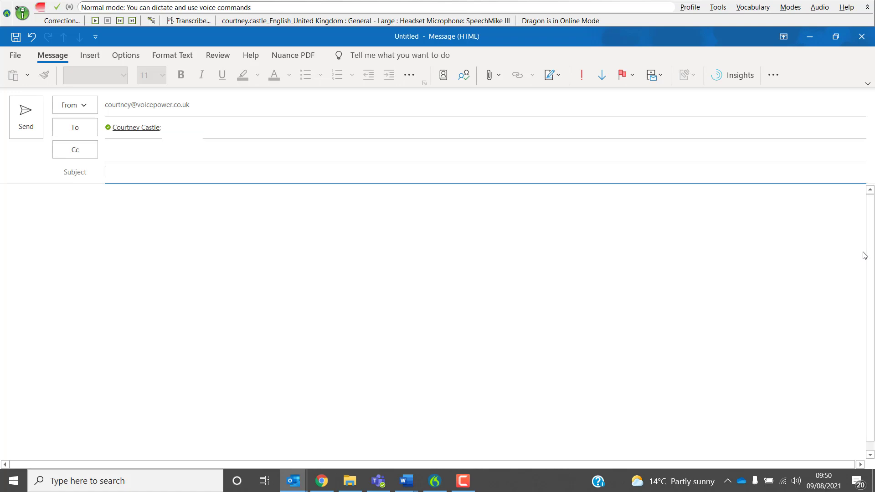
type("Writing an email with Dragon")
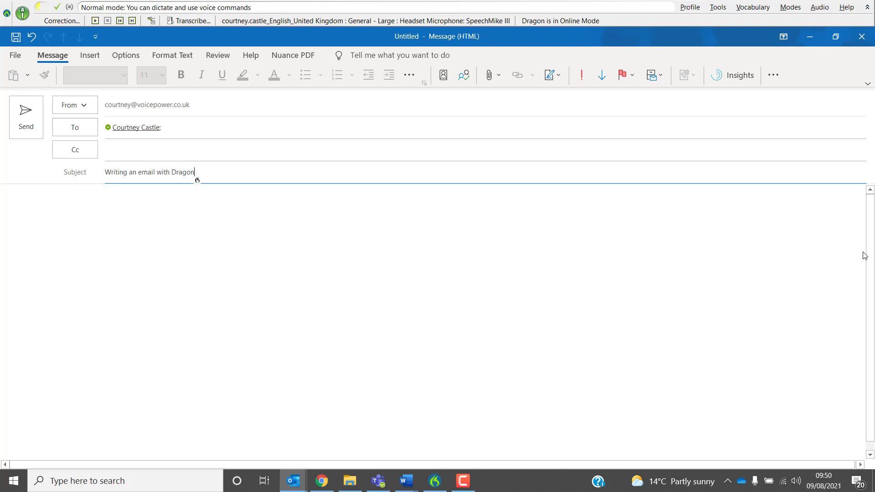
Step: Title-case the subject with 'cap that' and dictate the greeting and two paragraphs on Dragon's built-in commands
type("cap that")
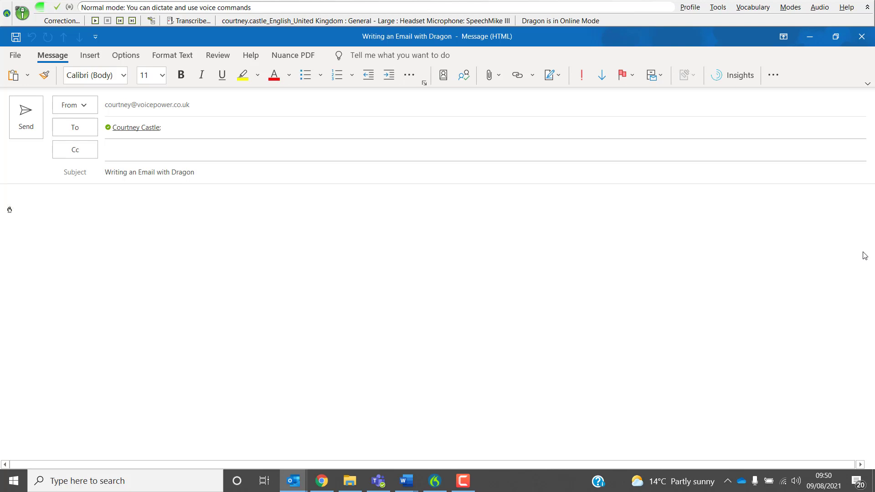
left_click(7, 199)
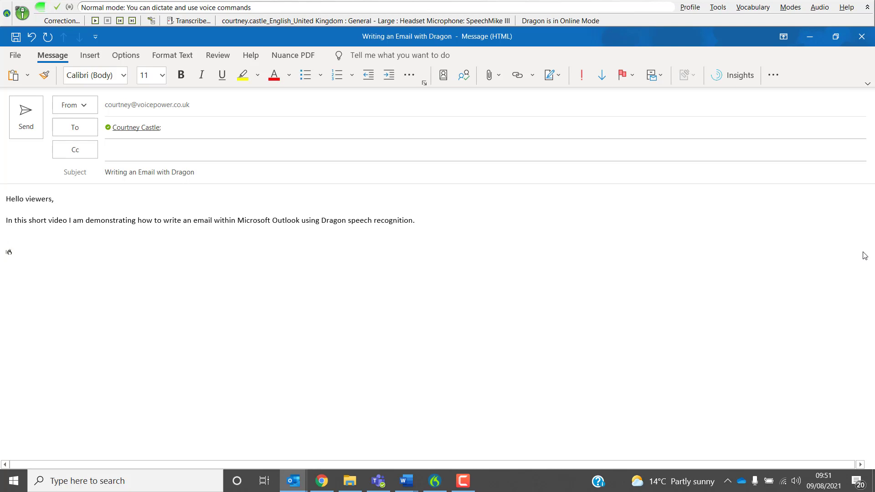
left_click(6, 244)
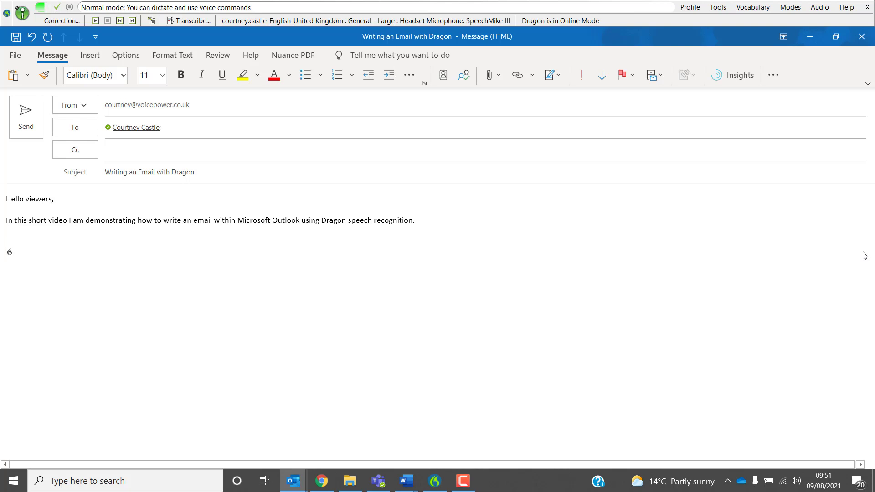
type("As you have just seen, Dragon already has commands built in by default that have allowed me to complete specific actions such as opening a new email and inserting a subject line.")
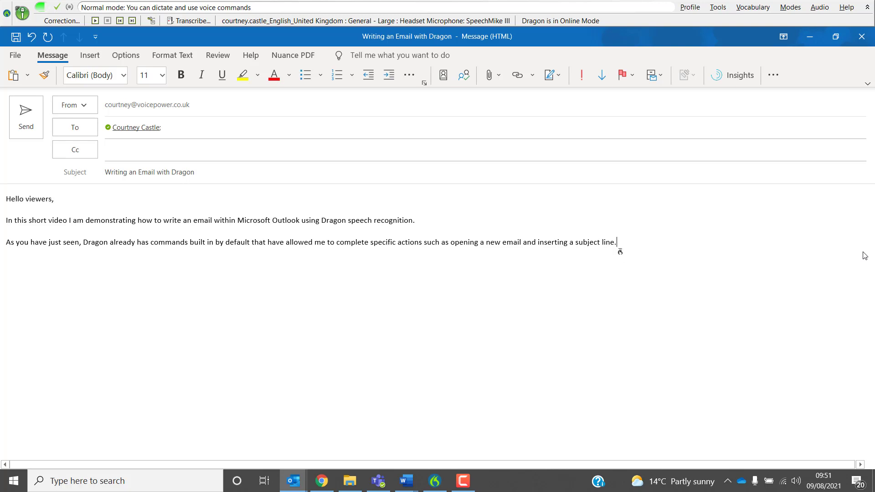
type("These commands make writing and replying to emails extremely quick and efficient.")
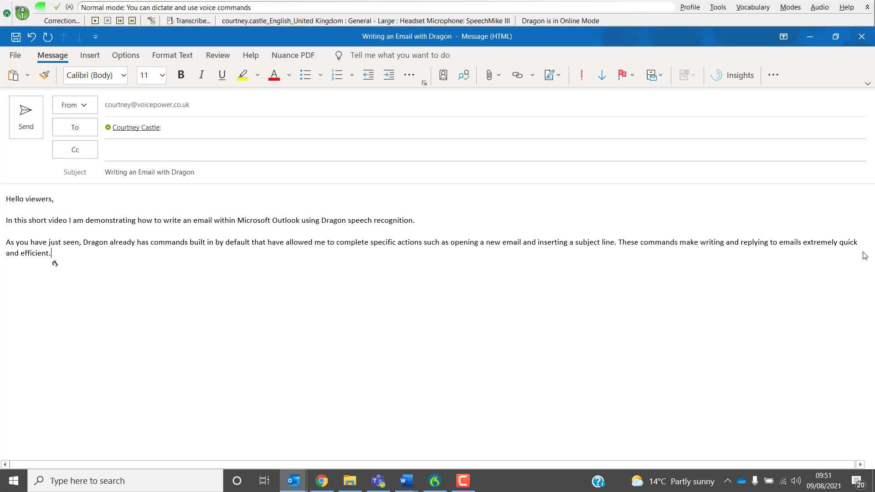
Step: Dictate the pleasantries sentence, fill the greeting template with 'Joanne', and add the accidental-dictation line
type("Commands are also helpful to shortcut email pleasantries like this:")
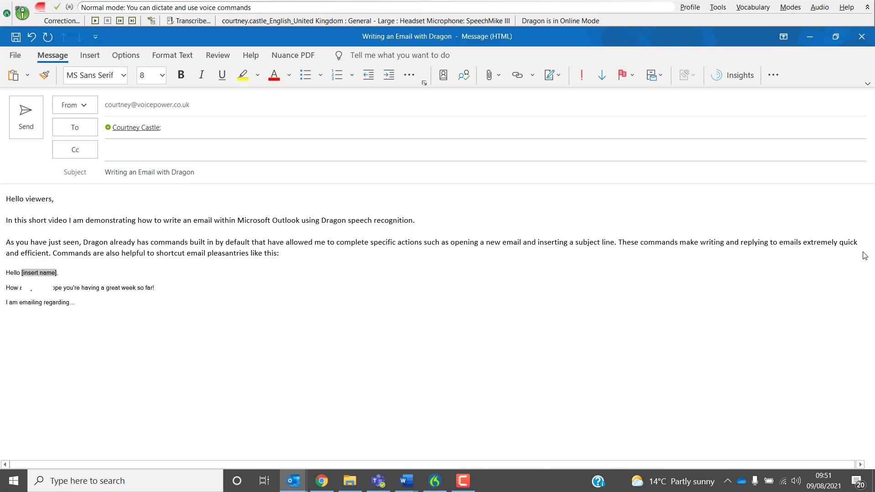
type("Joanne,")
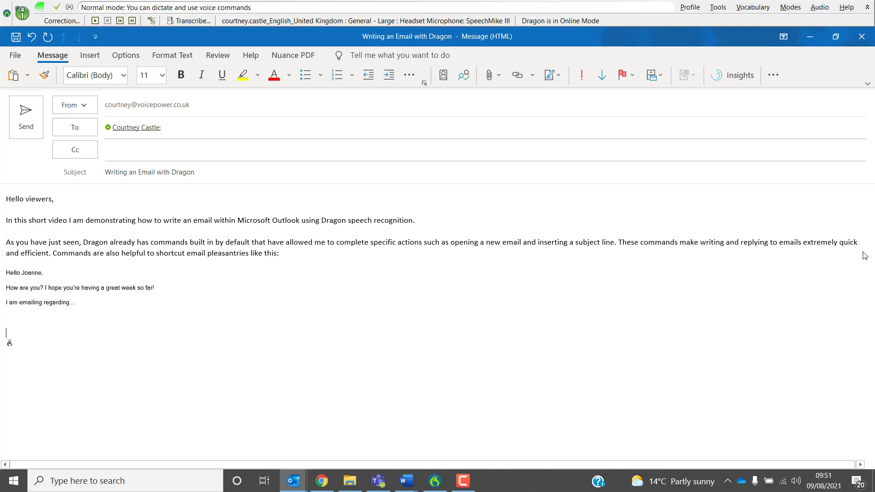
type("Let's say that I accidentally dictated something that I didn't mean to,")
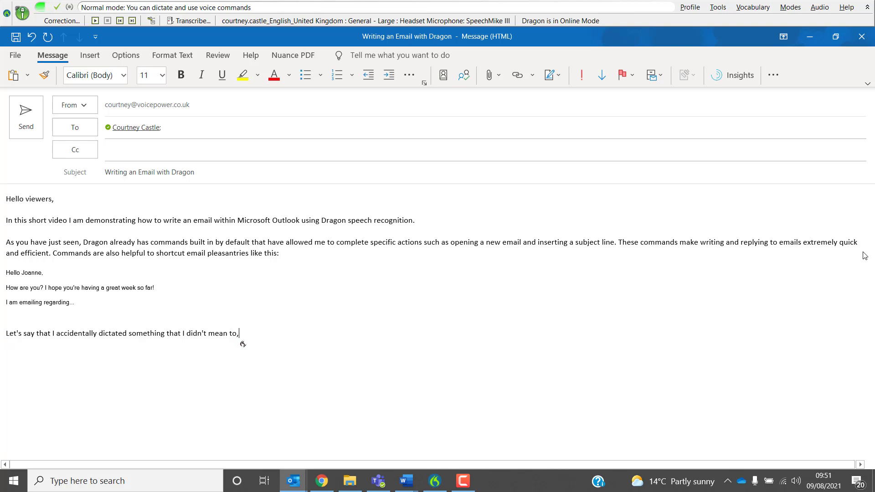
type("I can remove it very easily by saying")
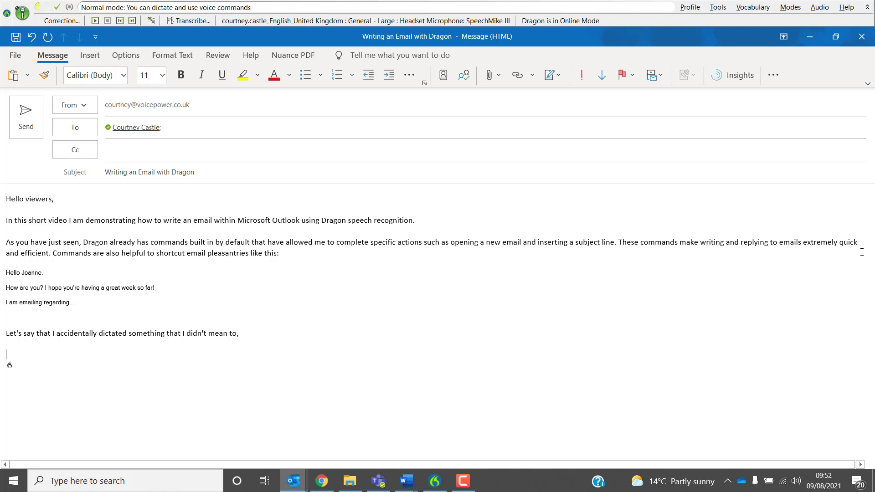
Step: Dictate the sign-off sentence about sending with one phrase and add the company signature
type("Then when you finish writing your email, you're ready to sign off and send it with one simple phrase.")
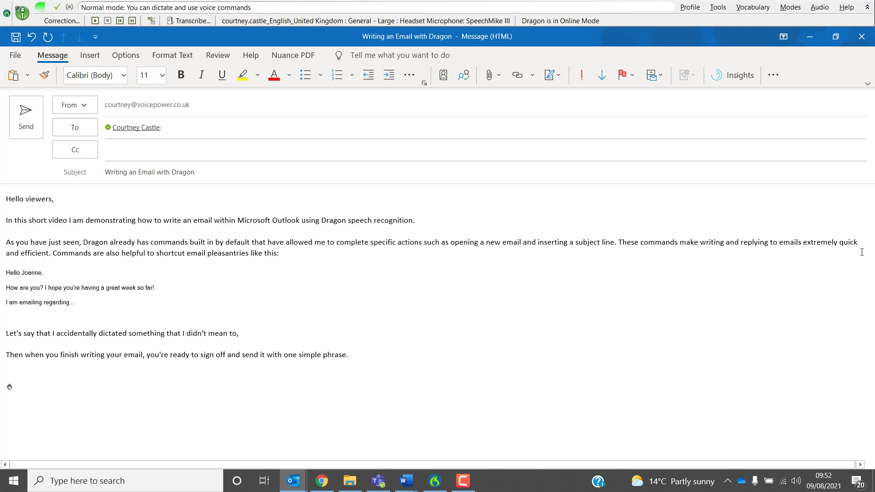
scroll("down", 3)
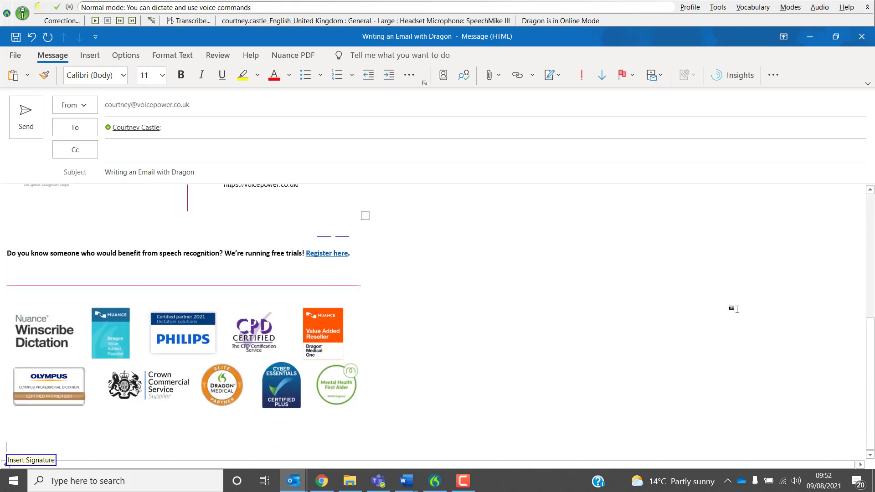